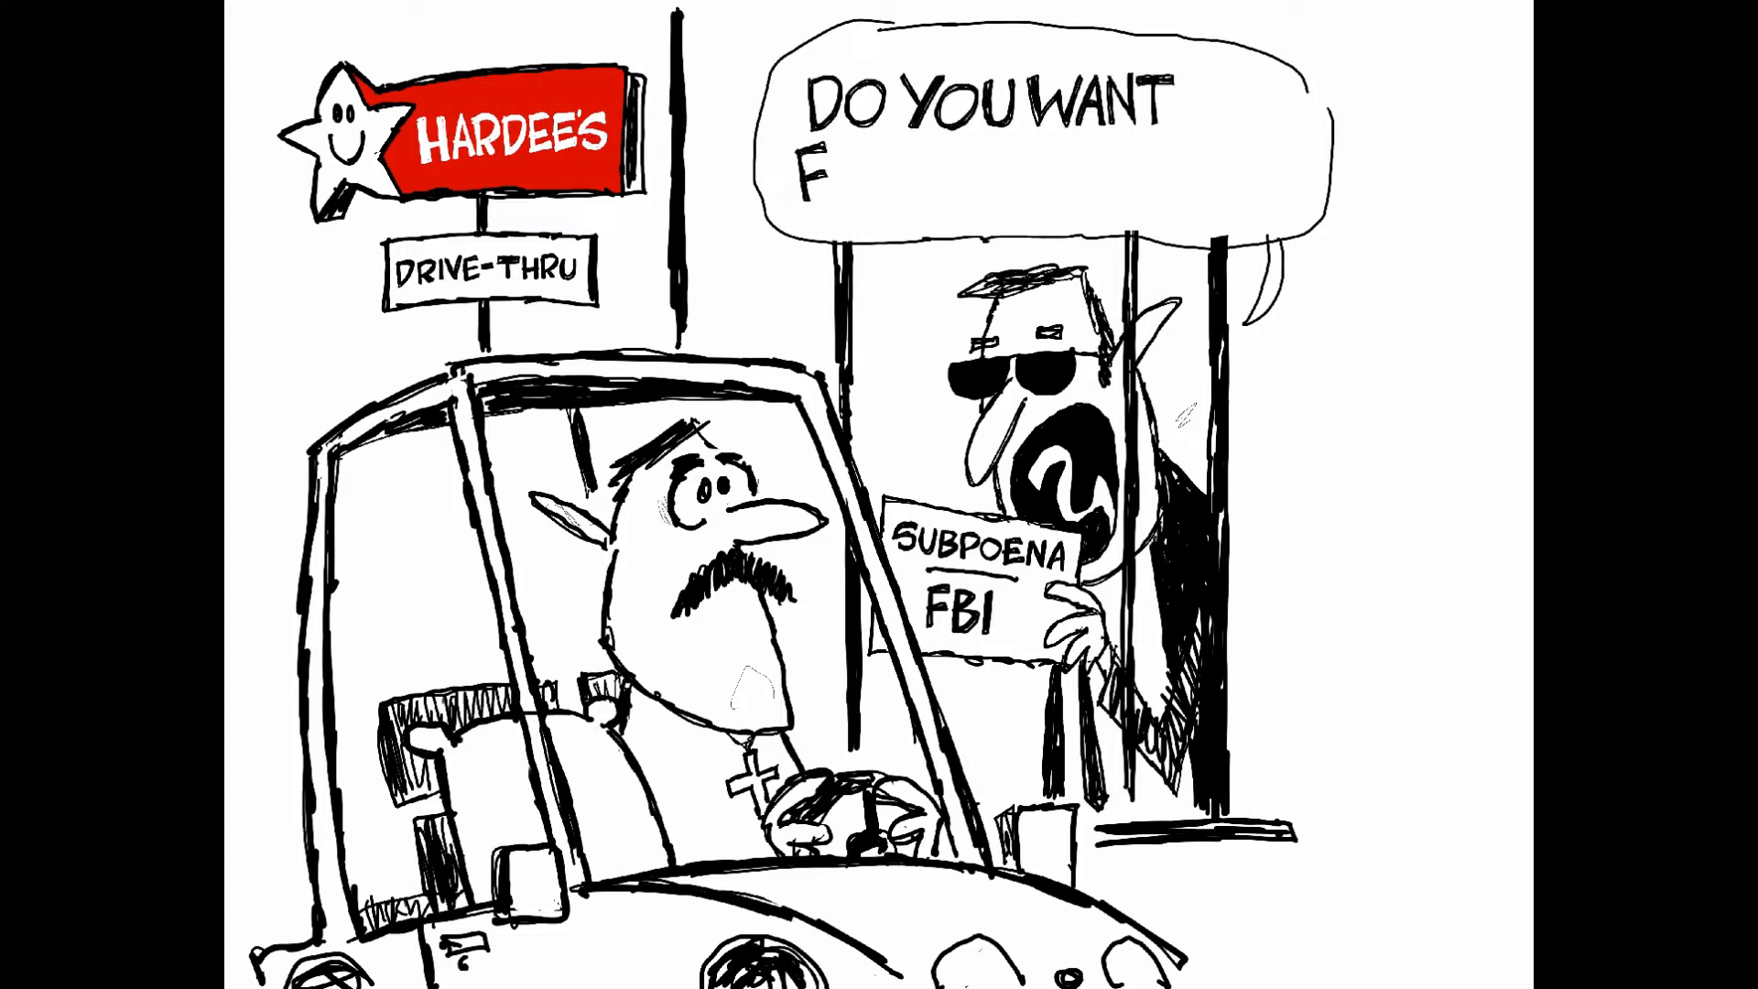
text(FRIES WITH THAT?...)
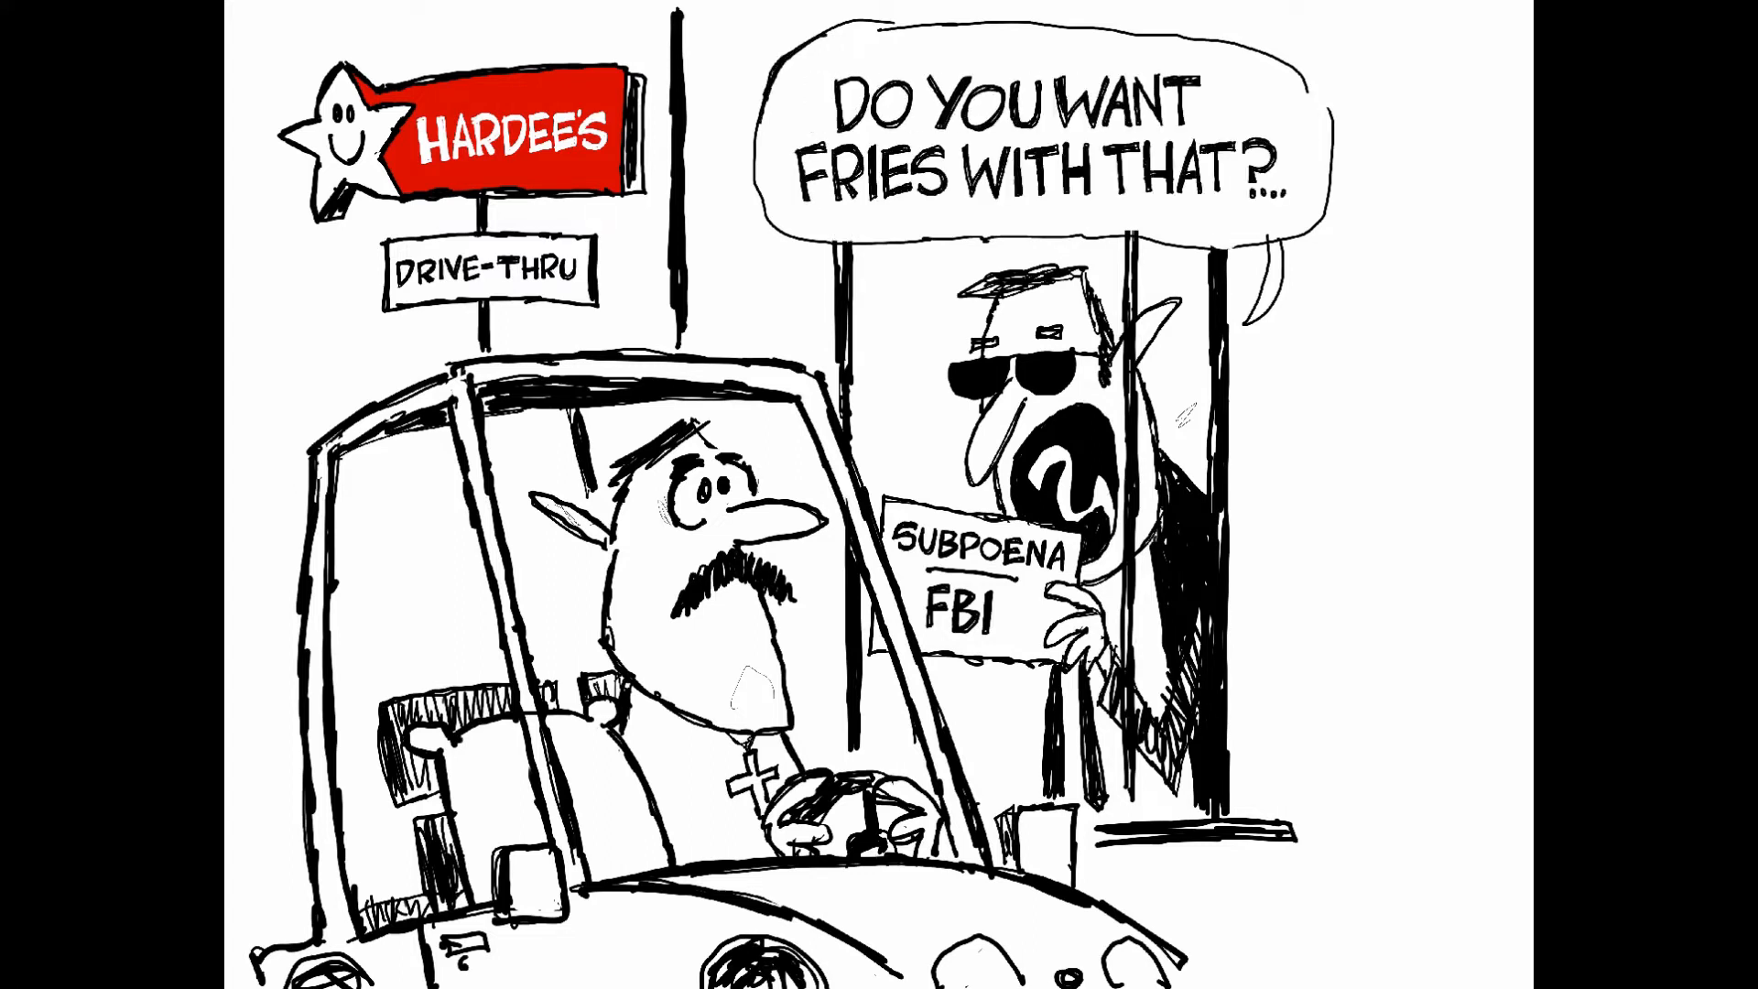